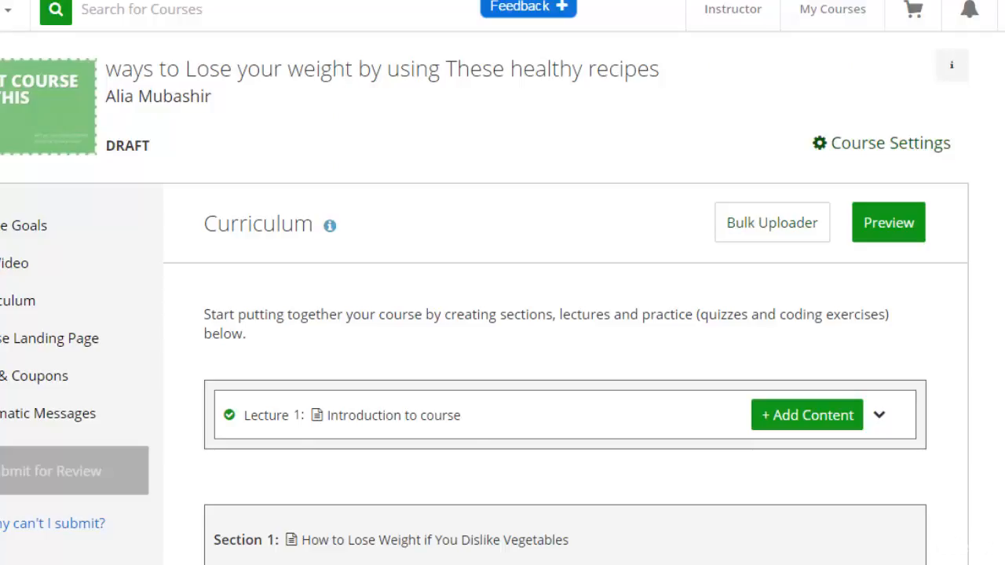
scroll(down, 3)
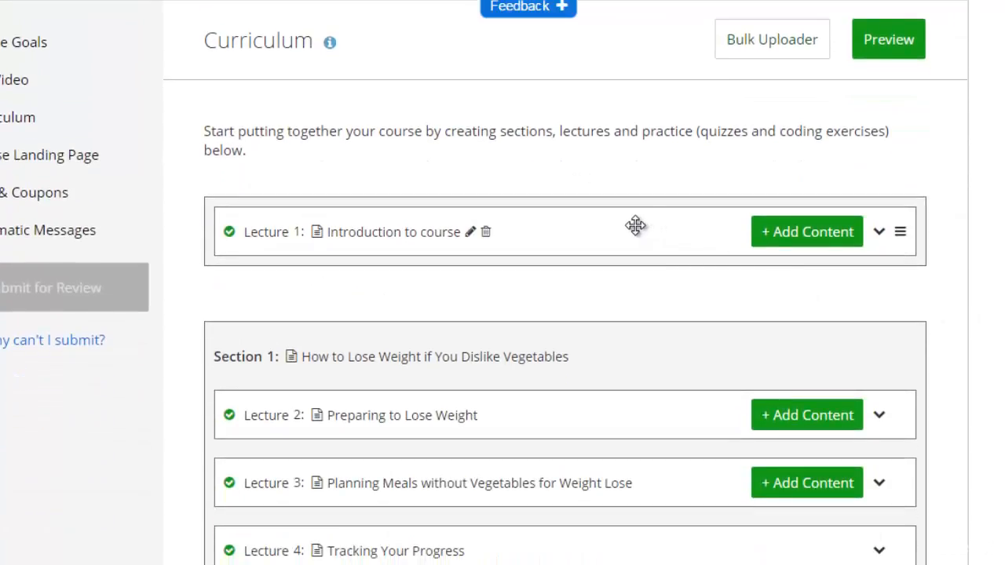
mouse_move(365, 398)
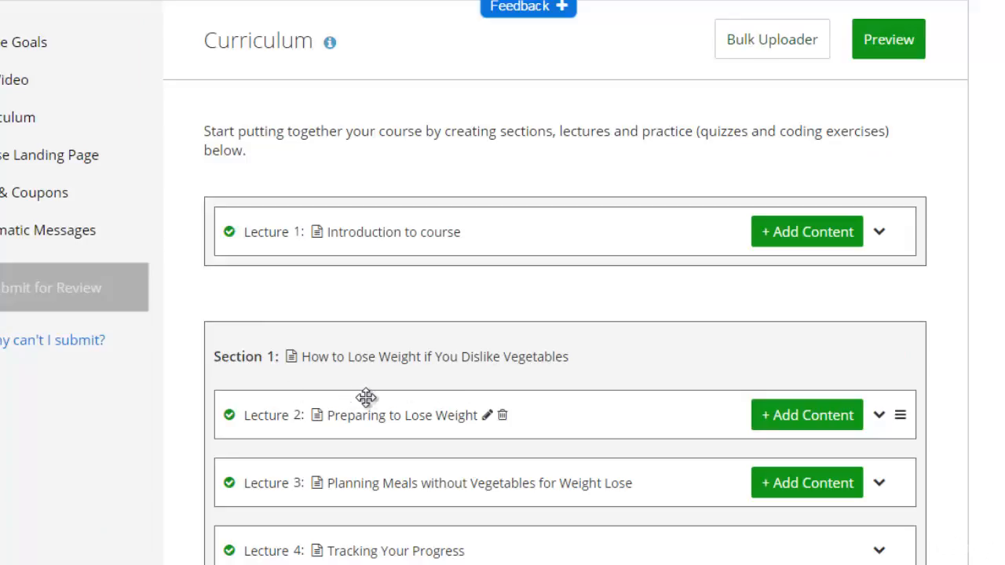
scroll(down, 3)
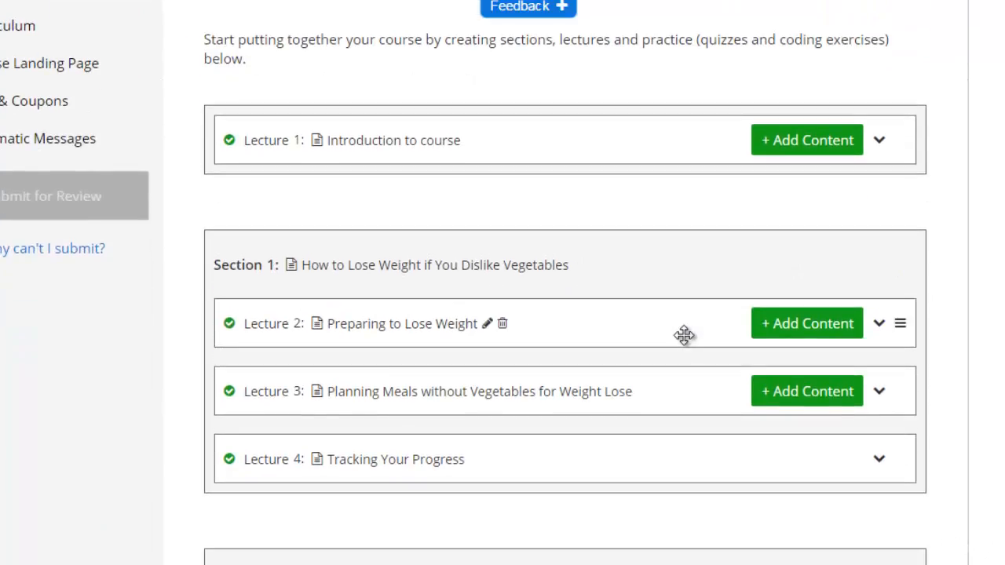
mouse_move(653, 212)
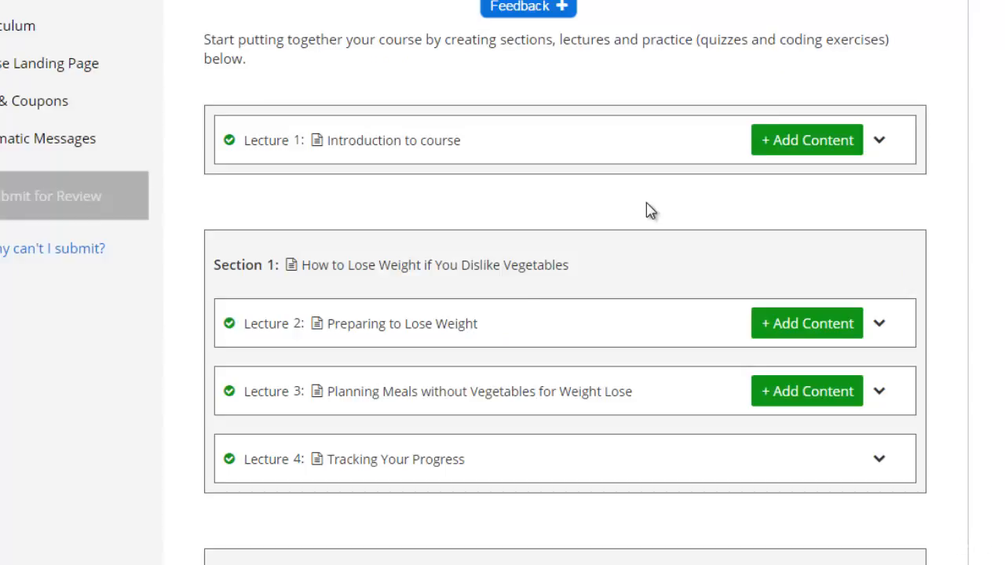
mouse_move(406, 367)
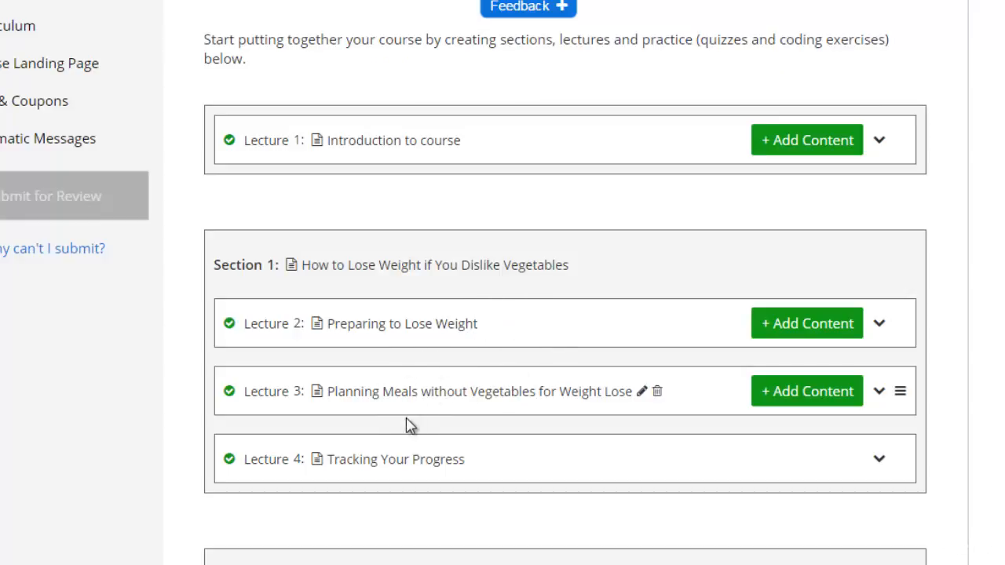
mouse_move(580, 429)
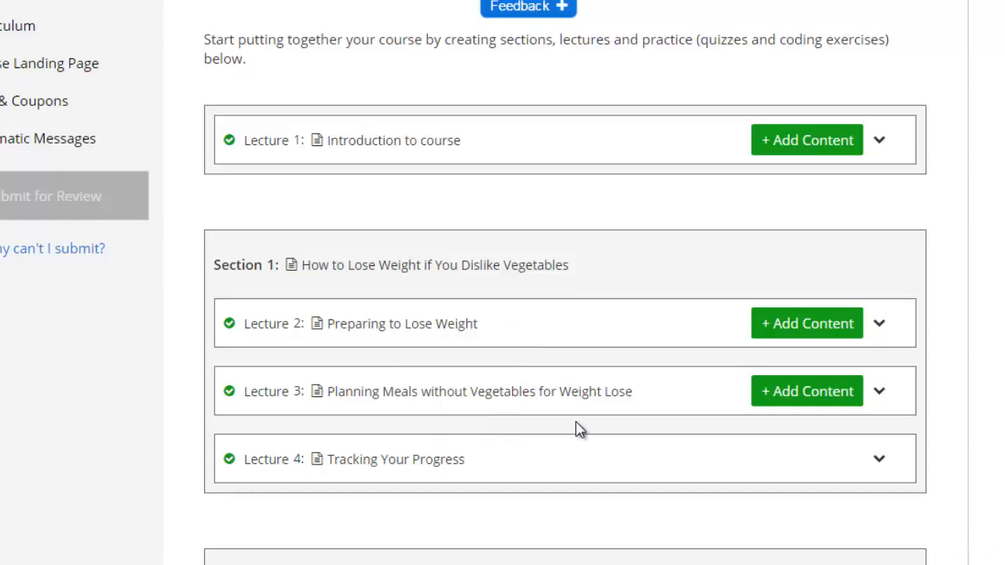
scroll(down, 3)
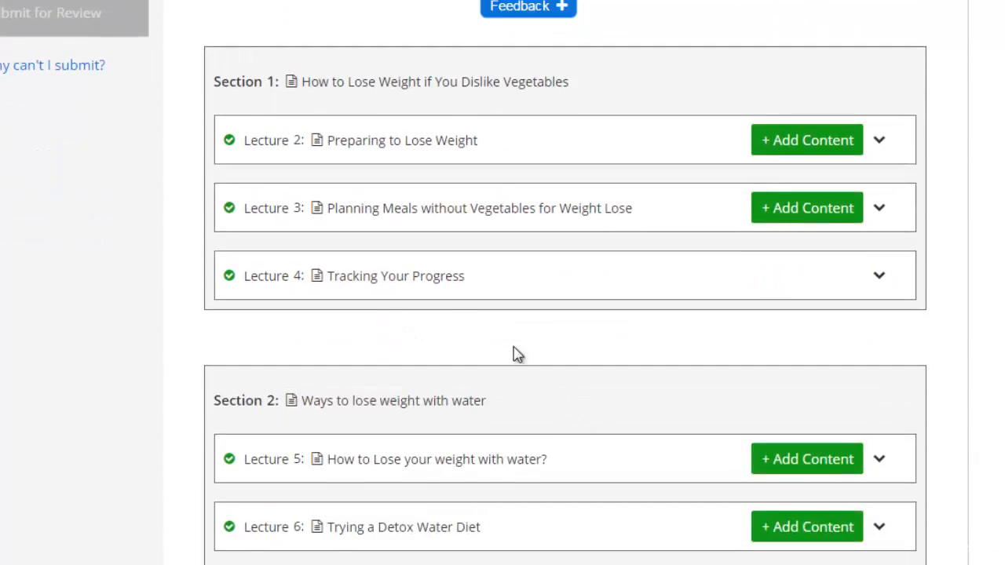
scroll(down, 3)
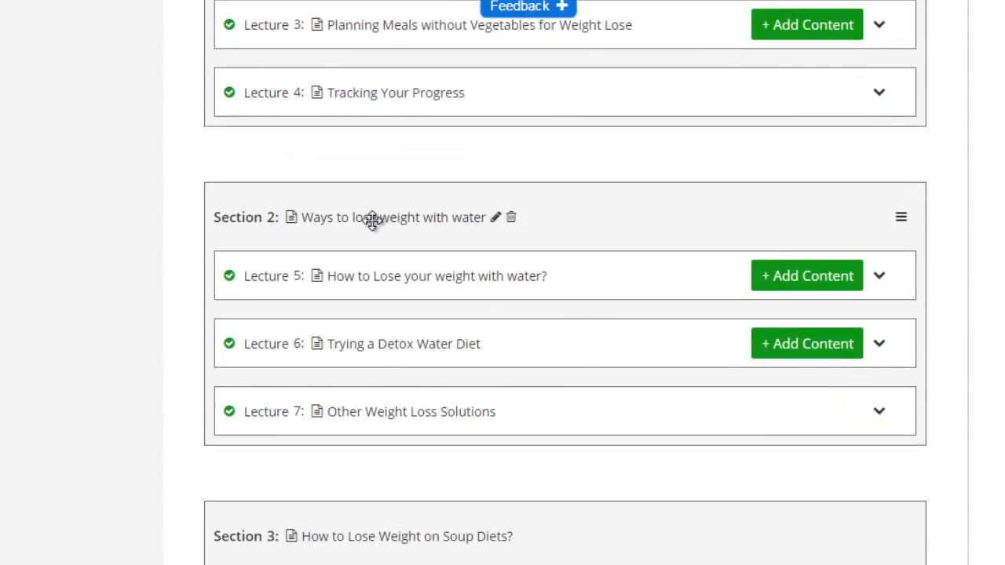
mouse_move(626, 224)
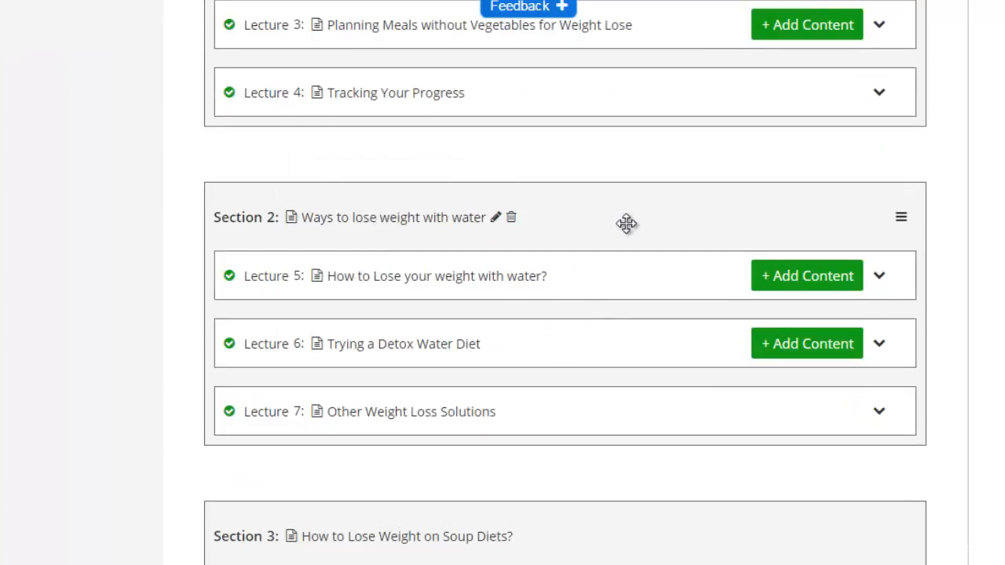
scroll(down, 3)
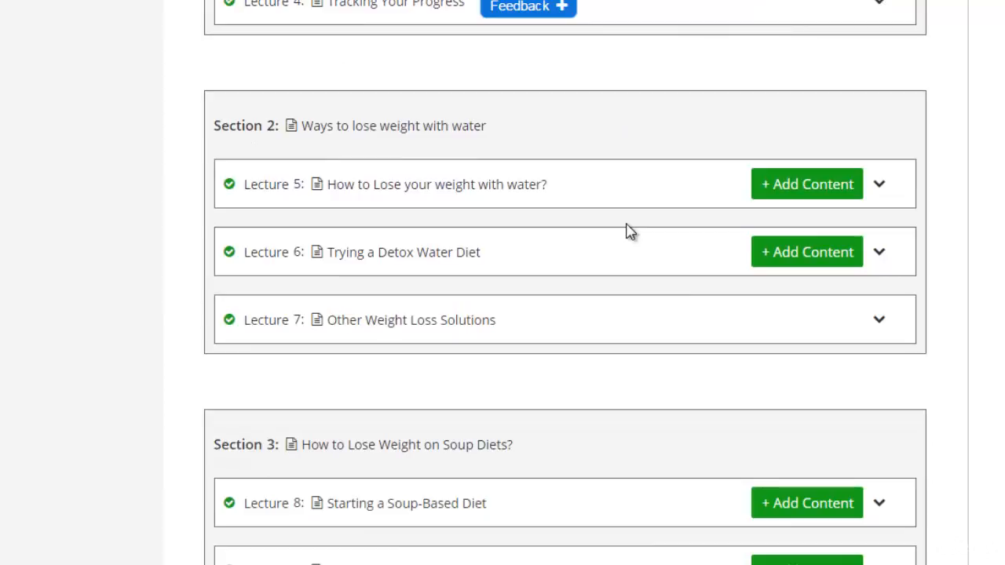
mouse_move(617, 235)
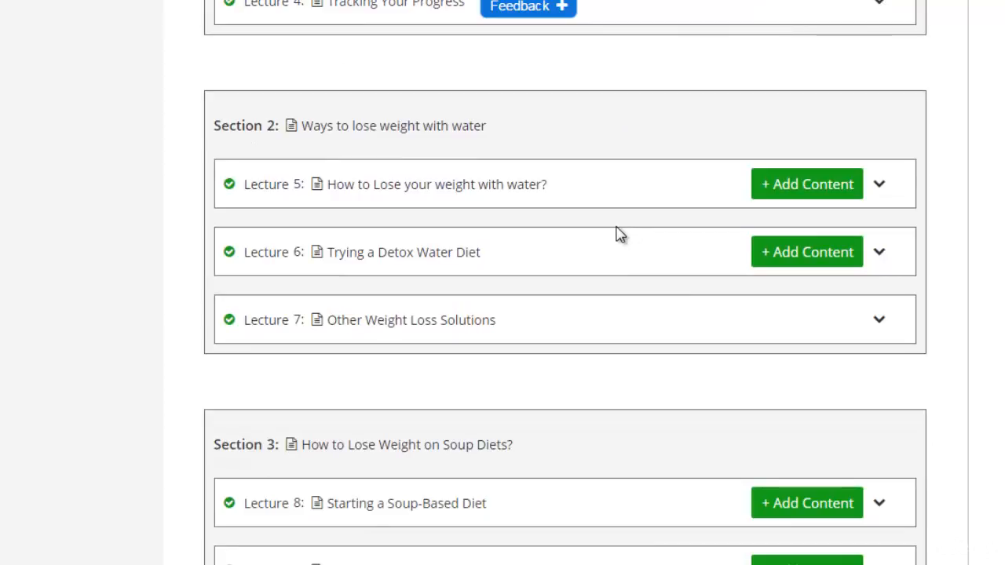
mouse_move(395, 355)
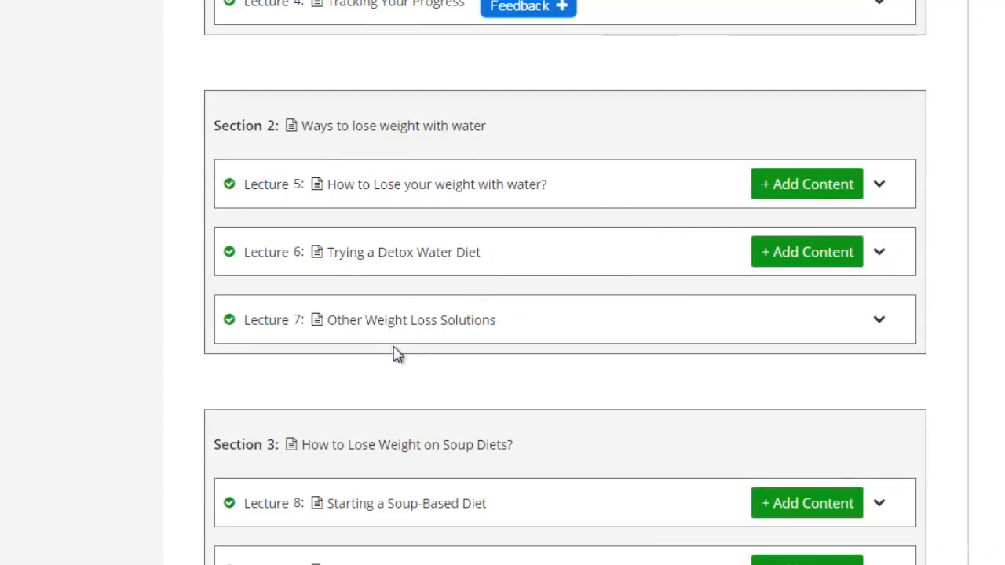
scroll(down, 3)
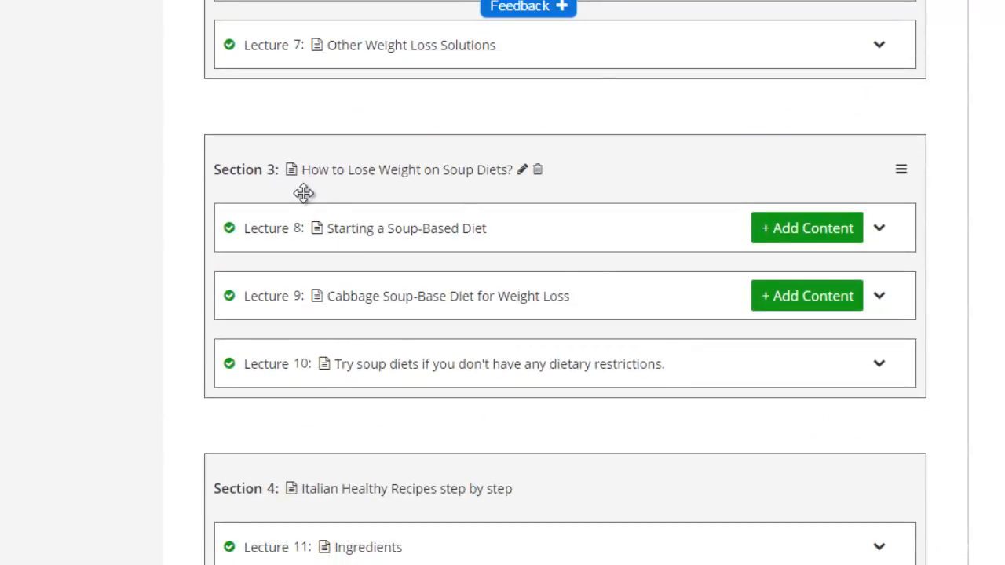
mouse_move(519, 201)
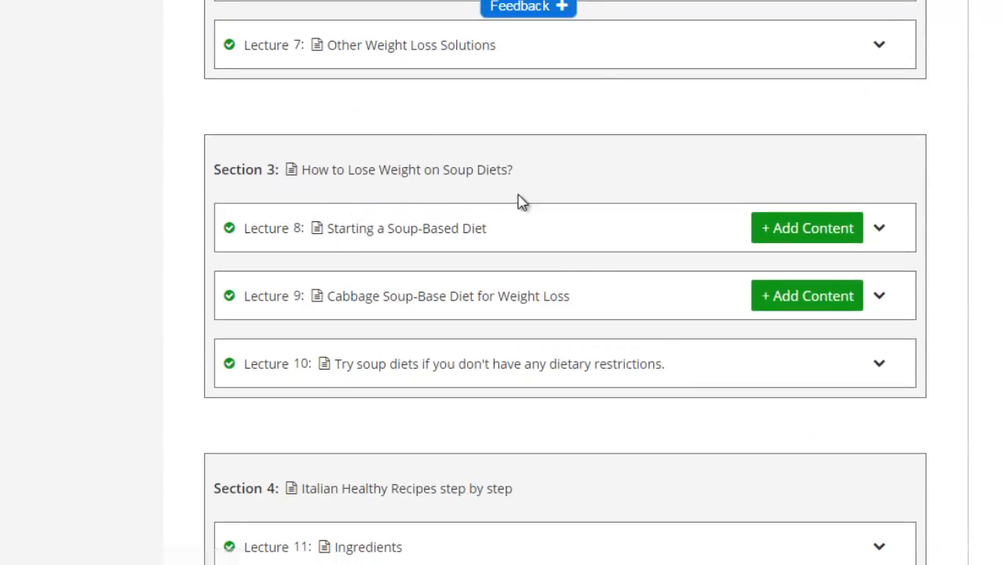
mouse_move(442, 259)
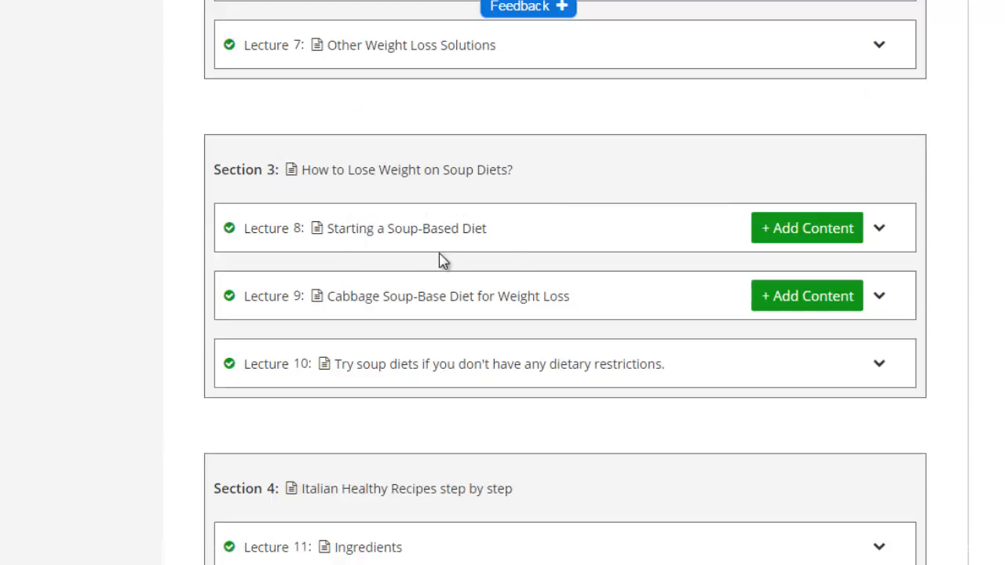
mouse_move(456, 330)
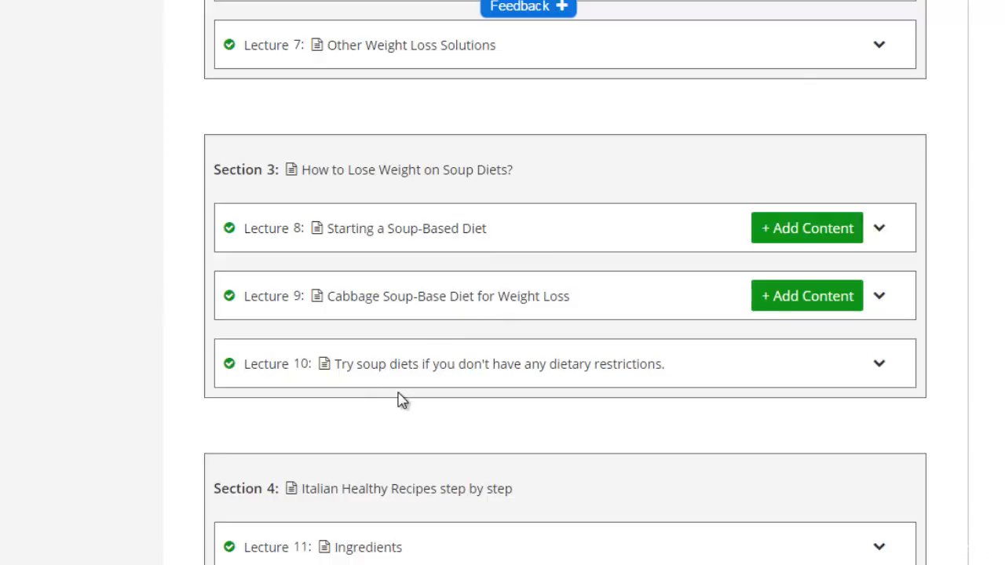
scroll(down, 3)
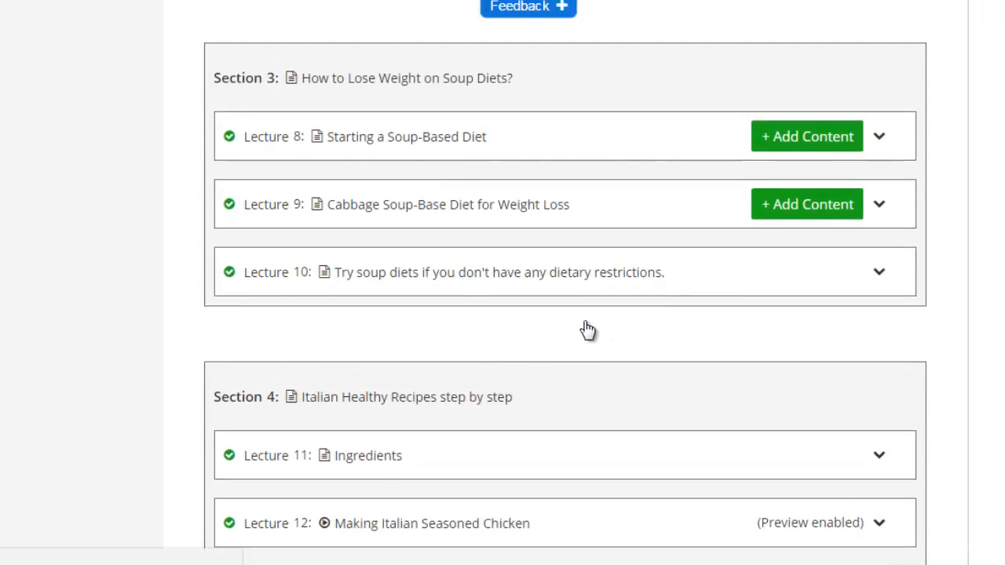
scroll(down, 3)
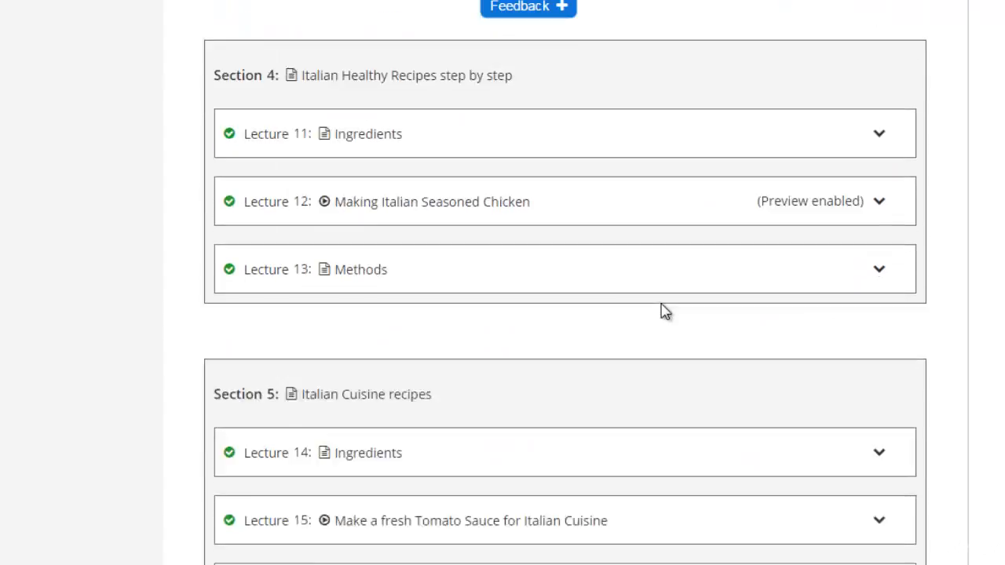
scroll(down, 3)
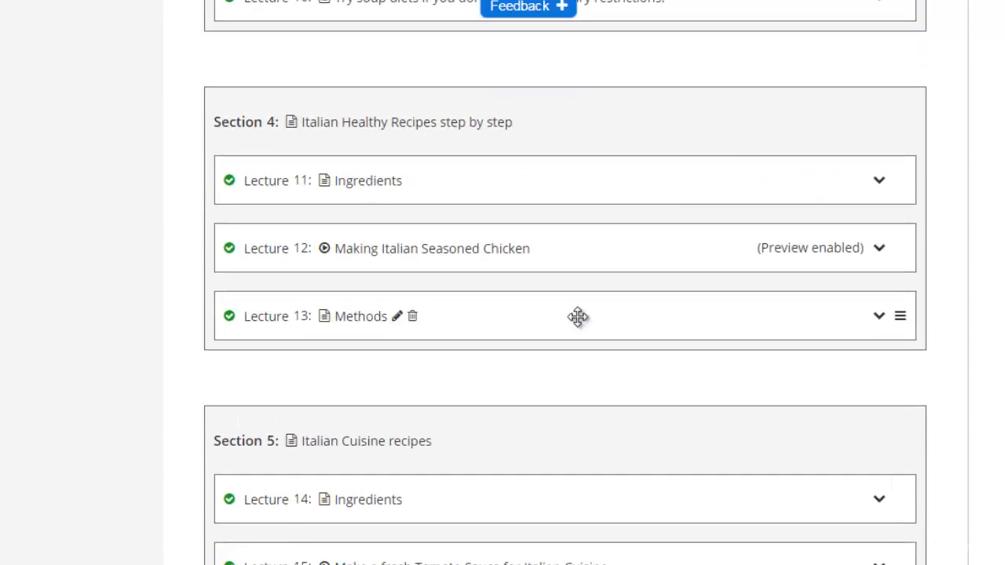
mouse_move(562, 354)
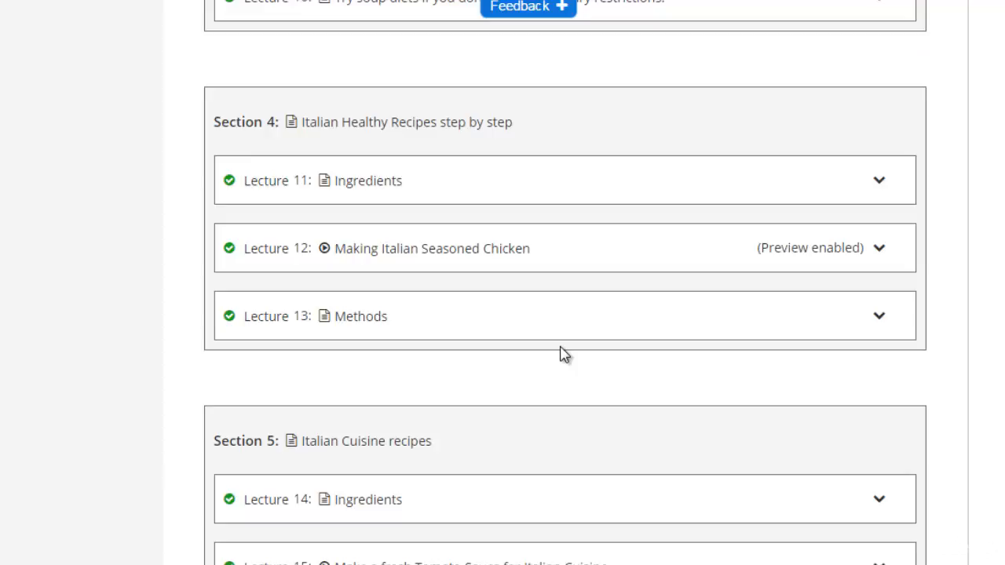
scroll(down, 3)
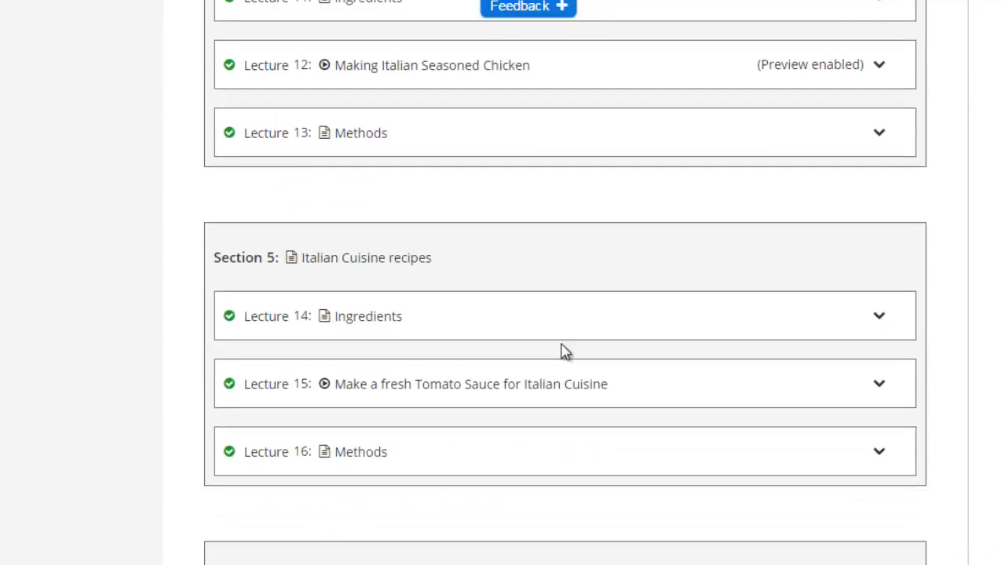
mouse_move(559, 333)
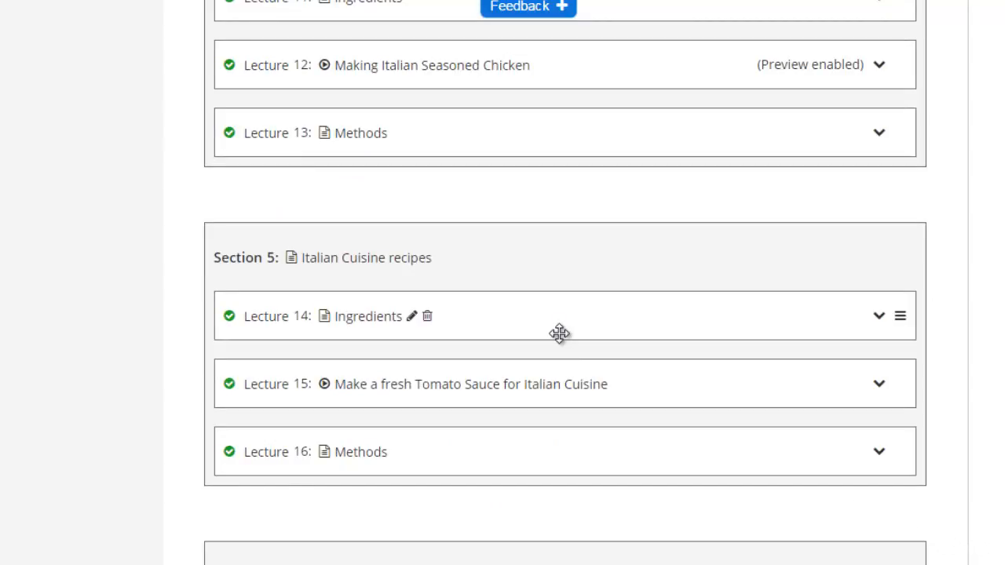
scroll(down, 3)
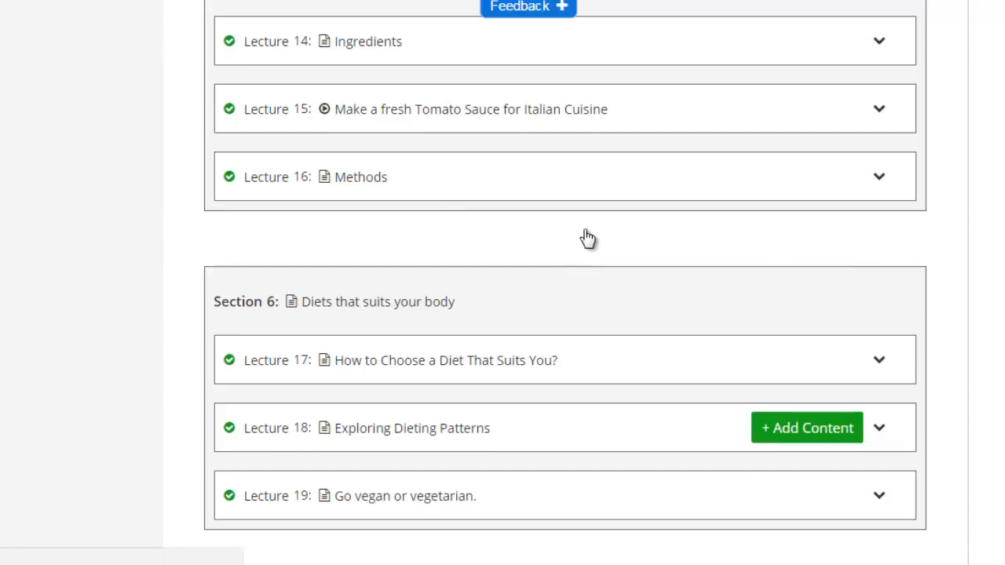
scroll(down, 3)
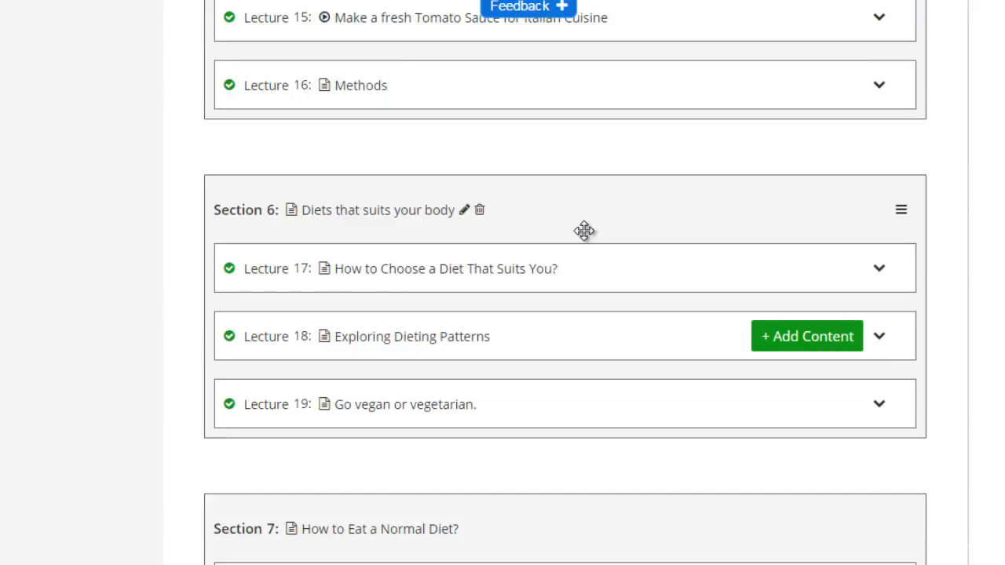
scroll(down, 3)
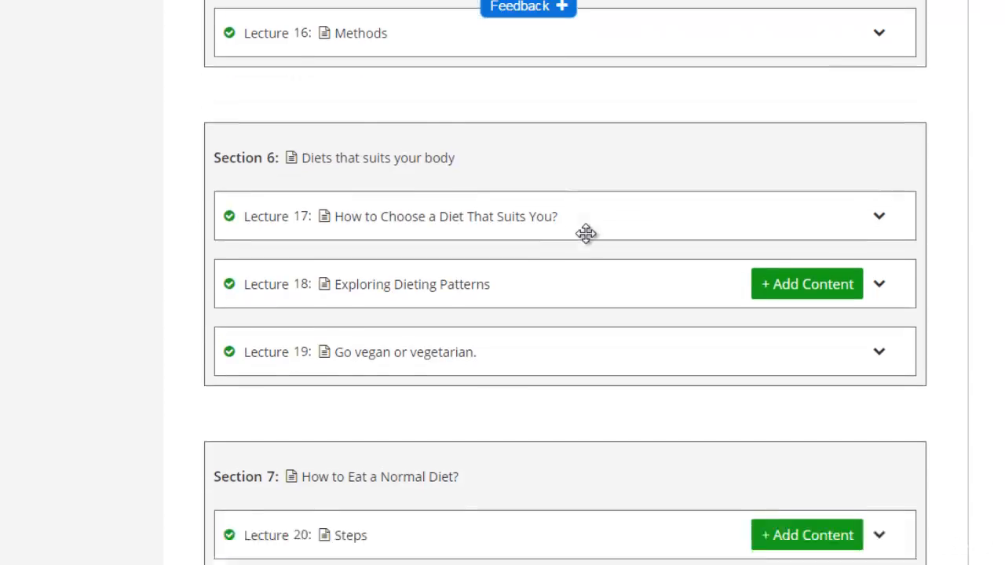